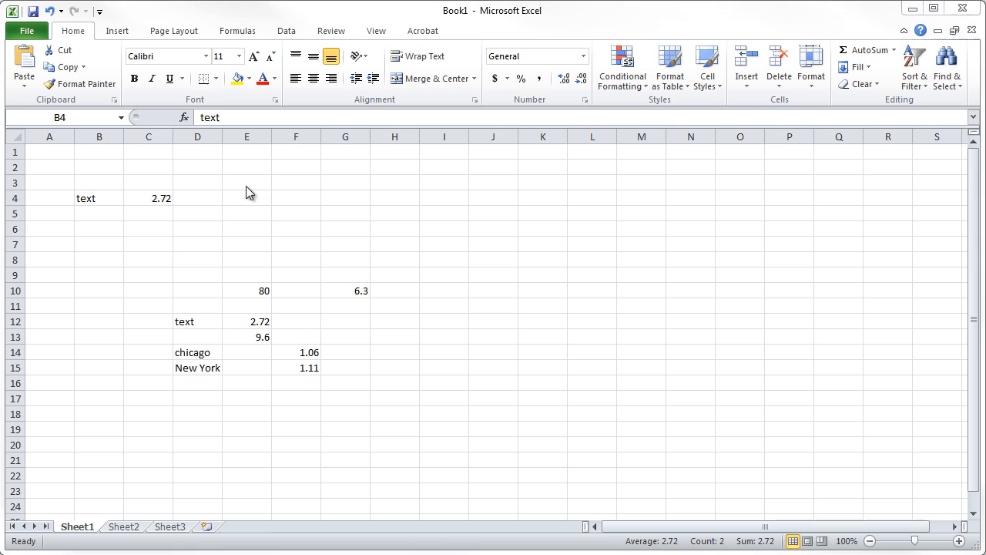
# Select cells E3, F3 and G3 in turn, then drag-select the block B4 to C6.
pyautogui.click(246, 182)
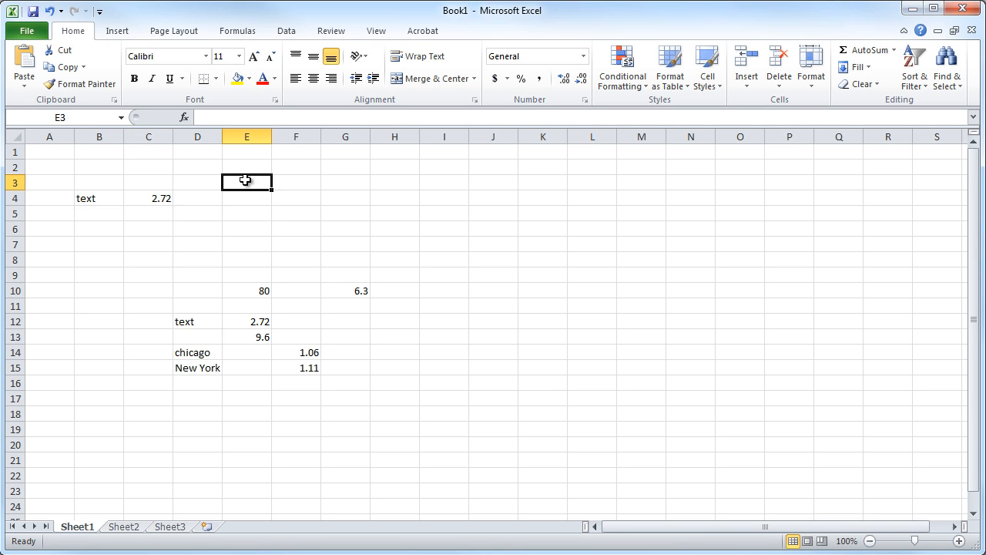
pyautogui.click(296, 182)
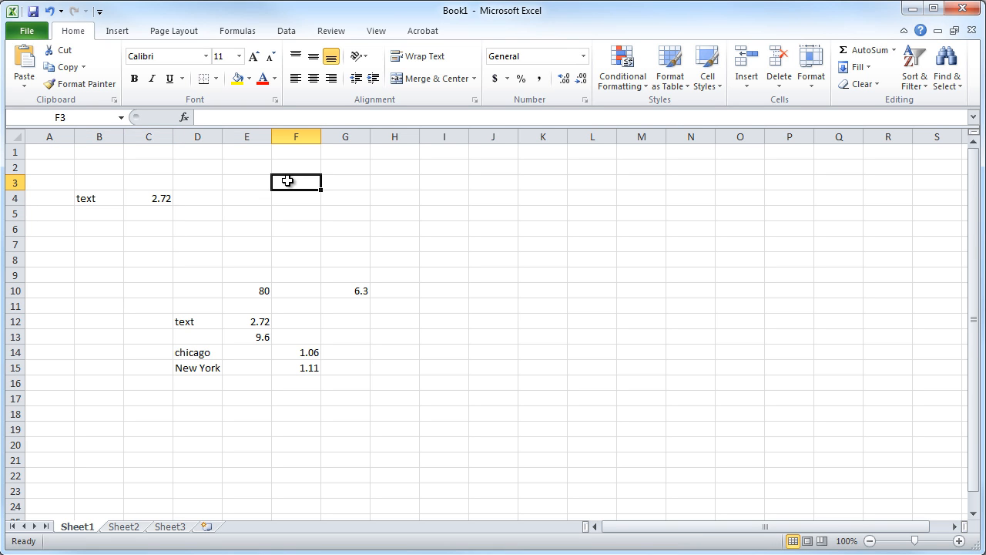
pyautogui.click(345, 182)
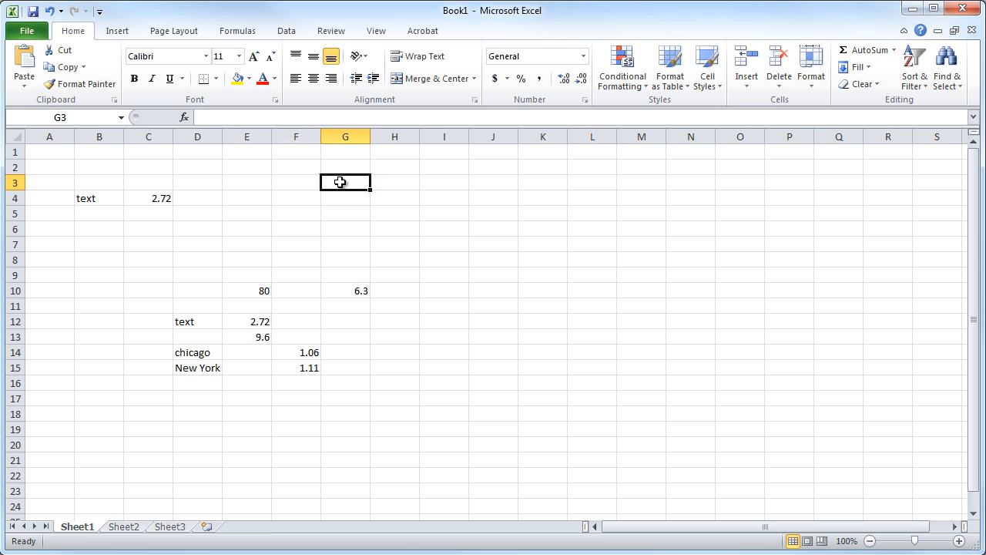
pyautogui.moveTo(142, 186)
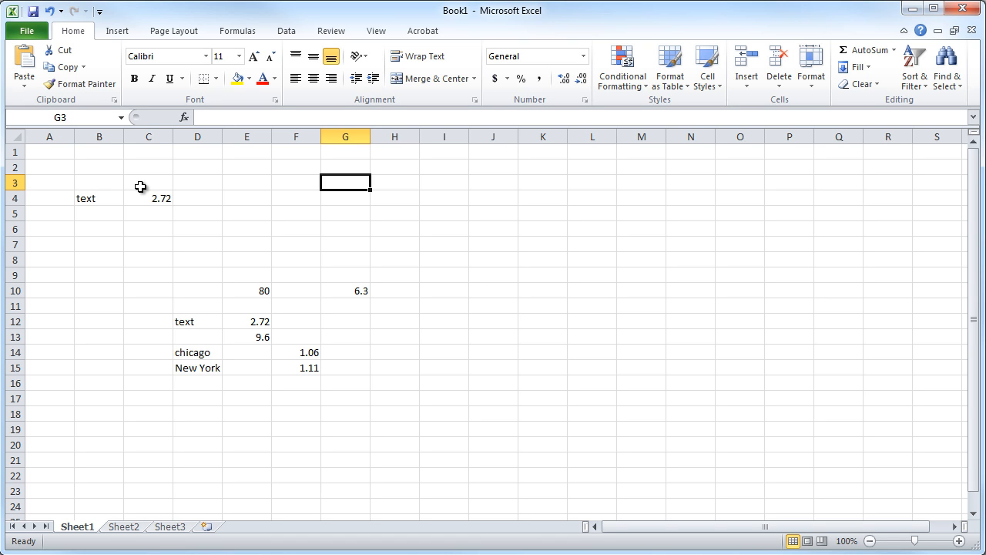
pyautogui.moveTo(84, 195)
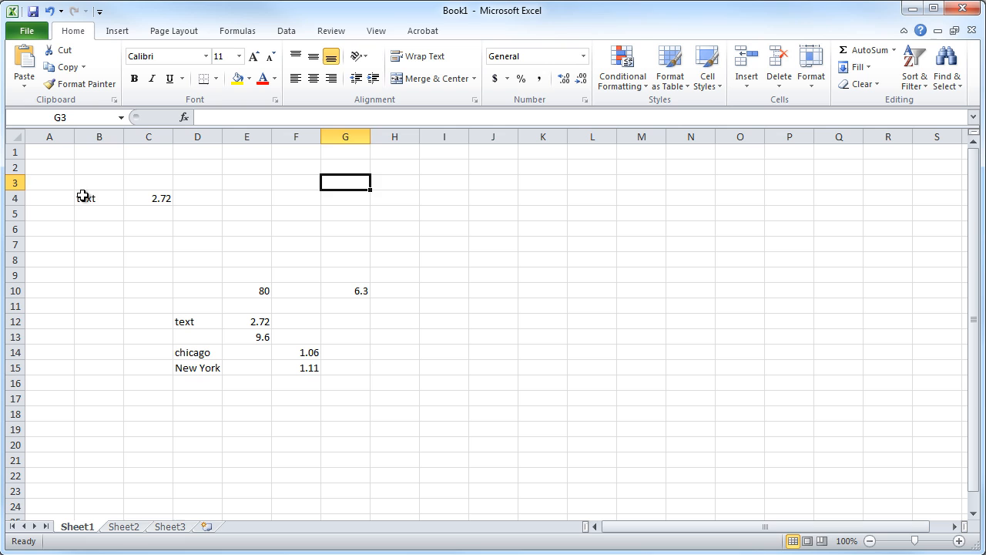
pyautogui.moveTo(85, 197); pyautogui.dragTo(146, 236)
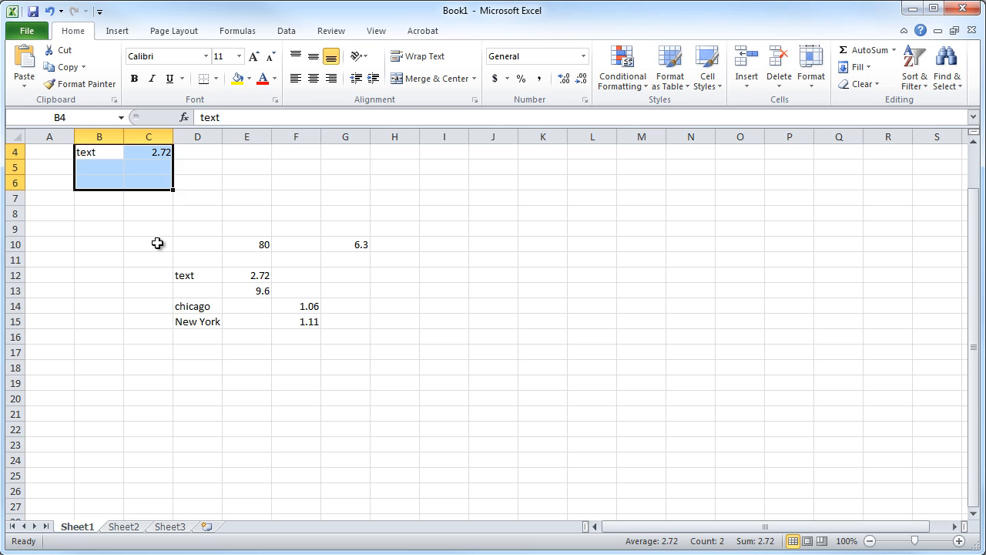
pyautogui.moveTo(311, 302)
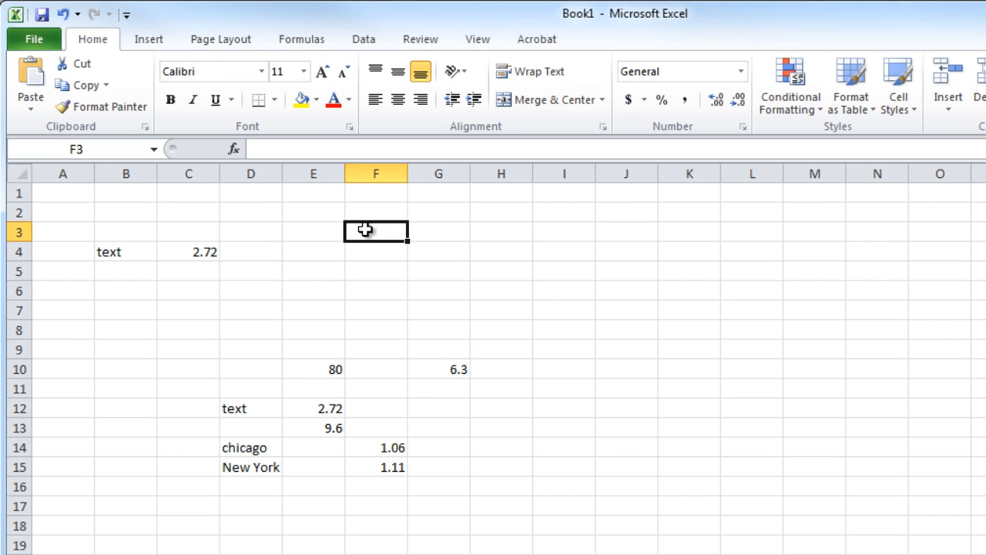
pyautogui.moveTo(432, 231)
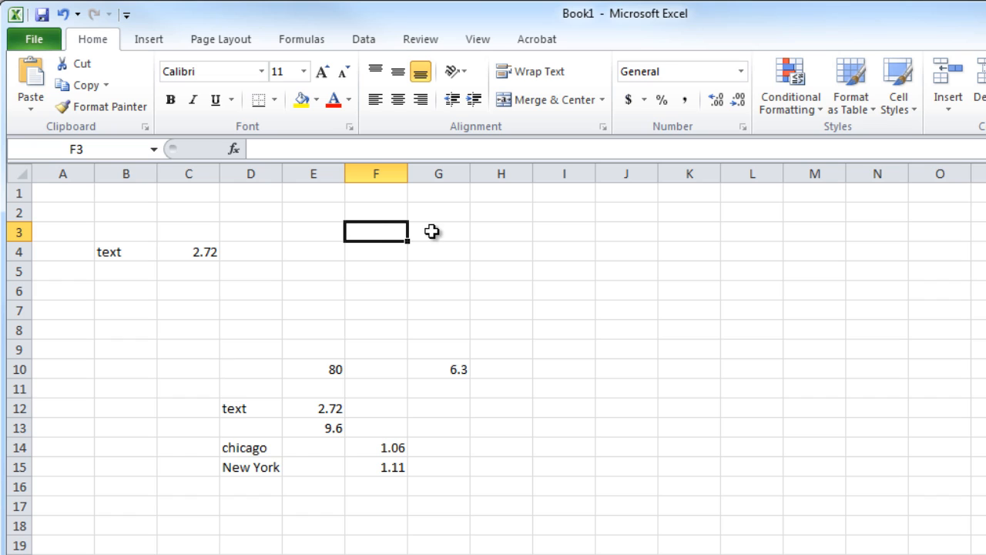
pyautogui.click(438, 231)
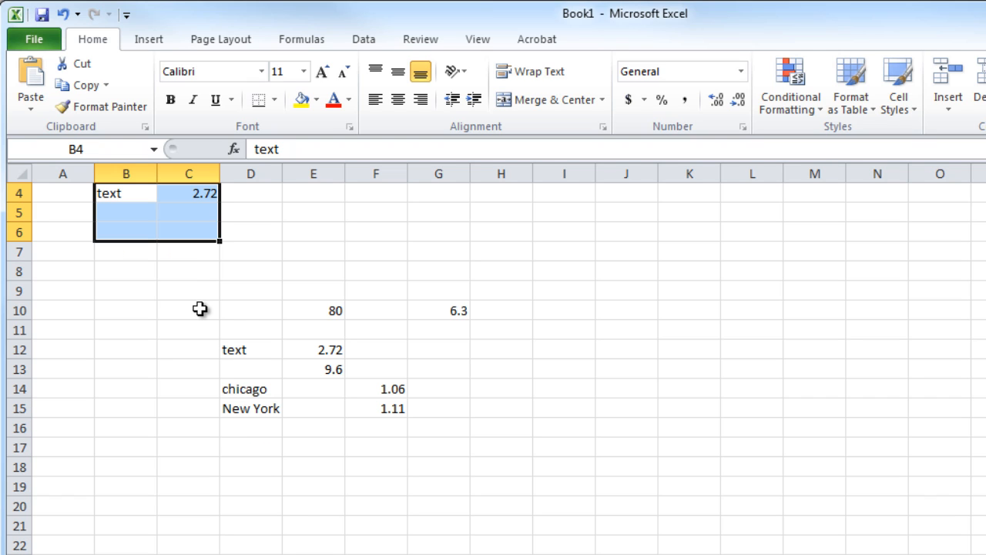
pyautogui.moveTo(397, 385)
pyautogui.write('1')
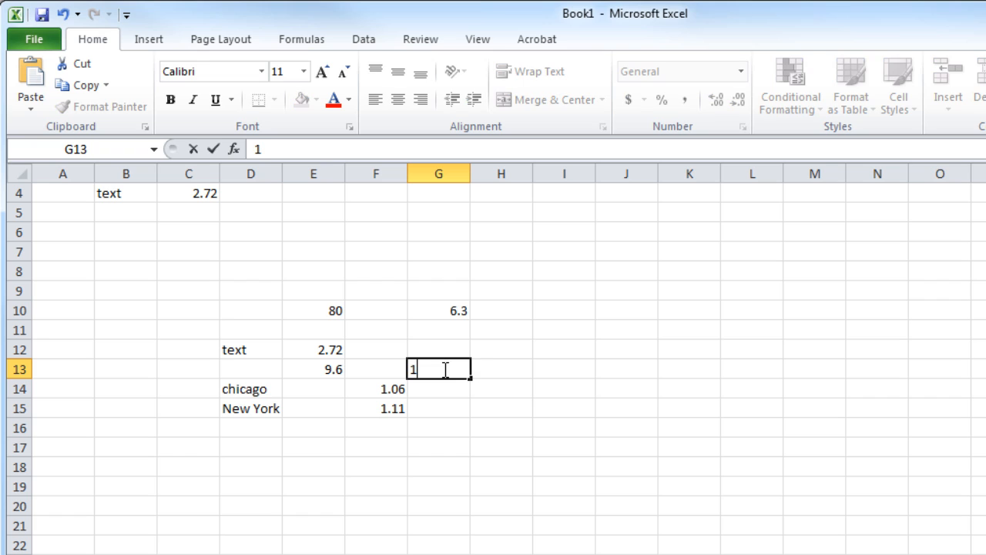
# Enter 1.8 in G13 and 7.2 in G14 beside the existing figures.
pyautogui.write('.8')
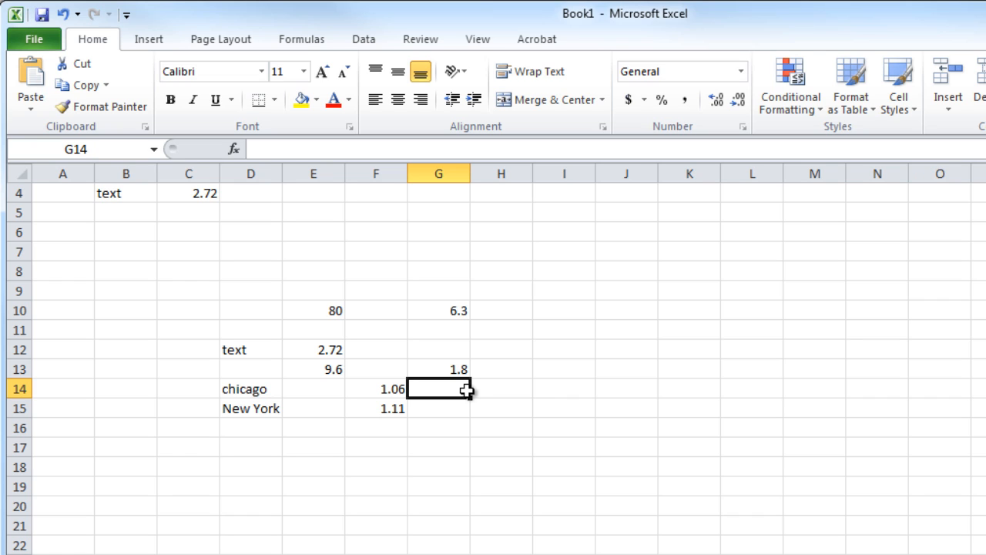
pyautogui.write('7.2')
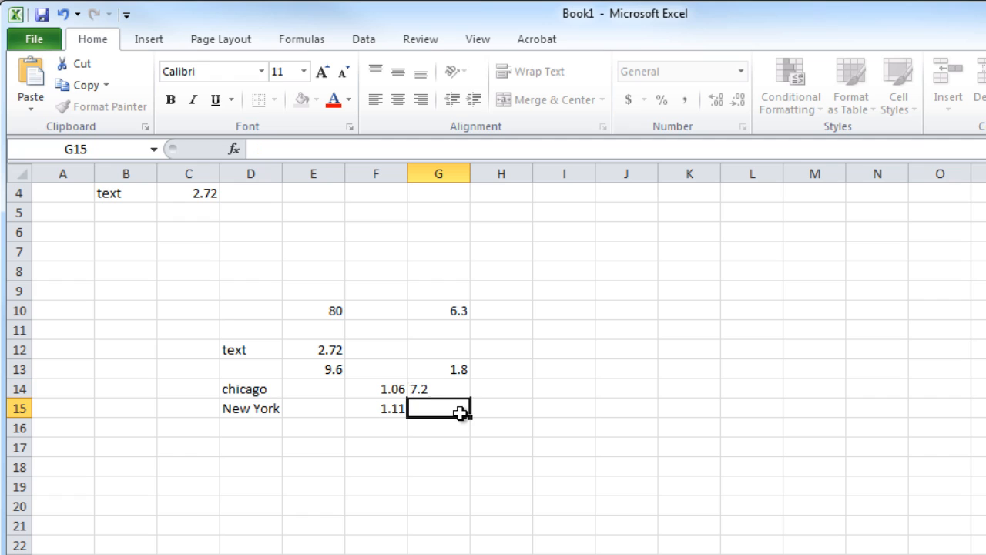
pyautogui.click(438, 310)
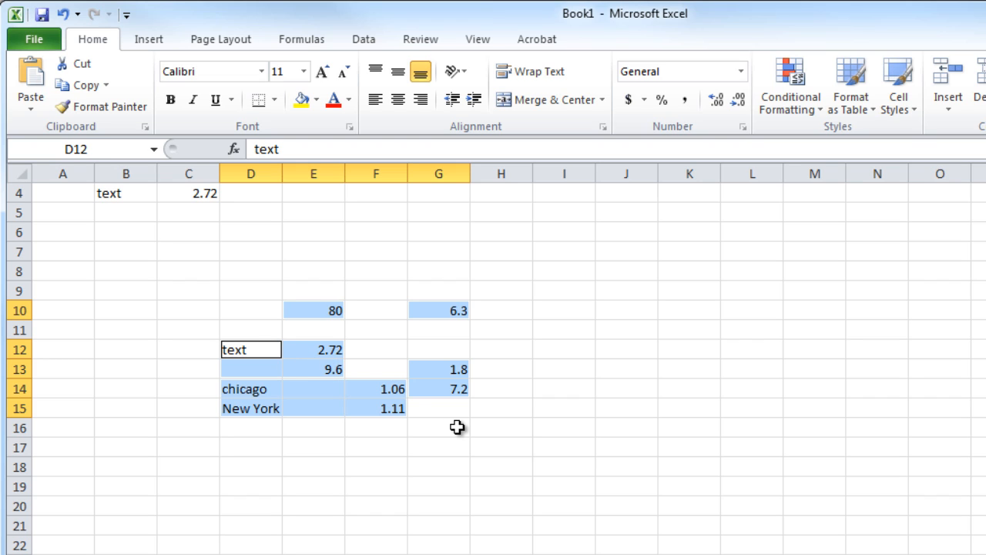
pyautogui.moveTo(260, 349)
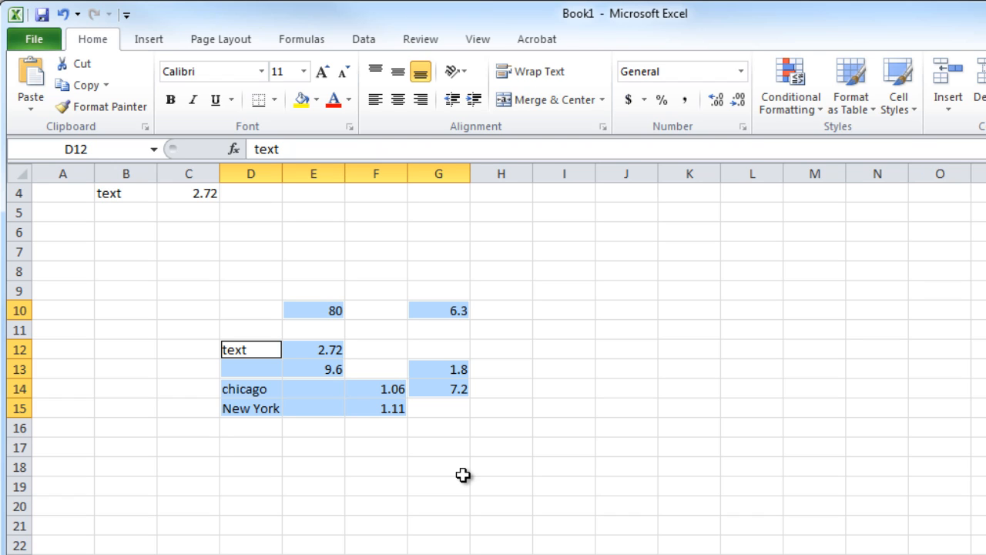
pyautogui.moveTo(469, 548)
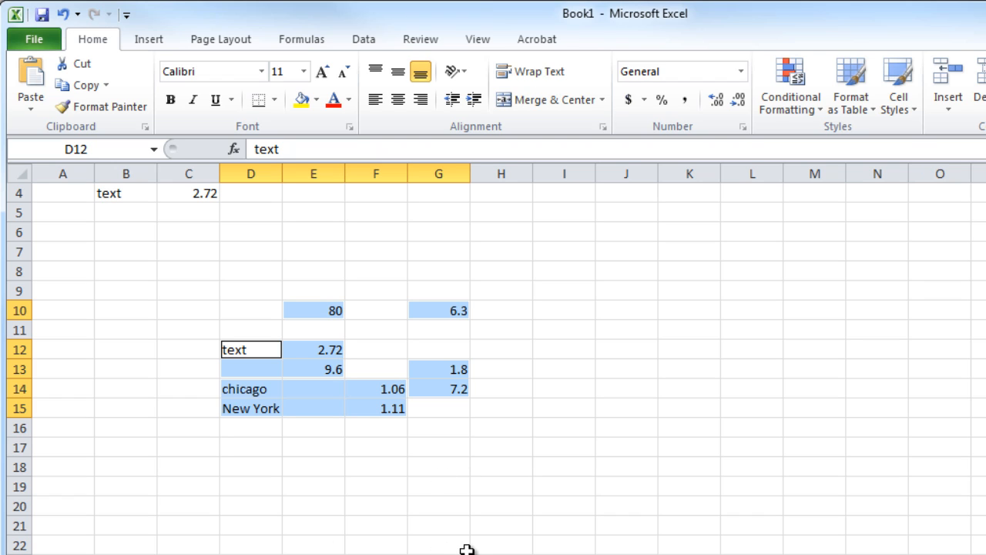